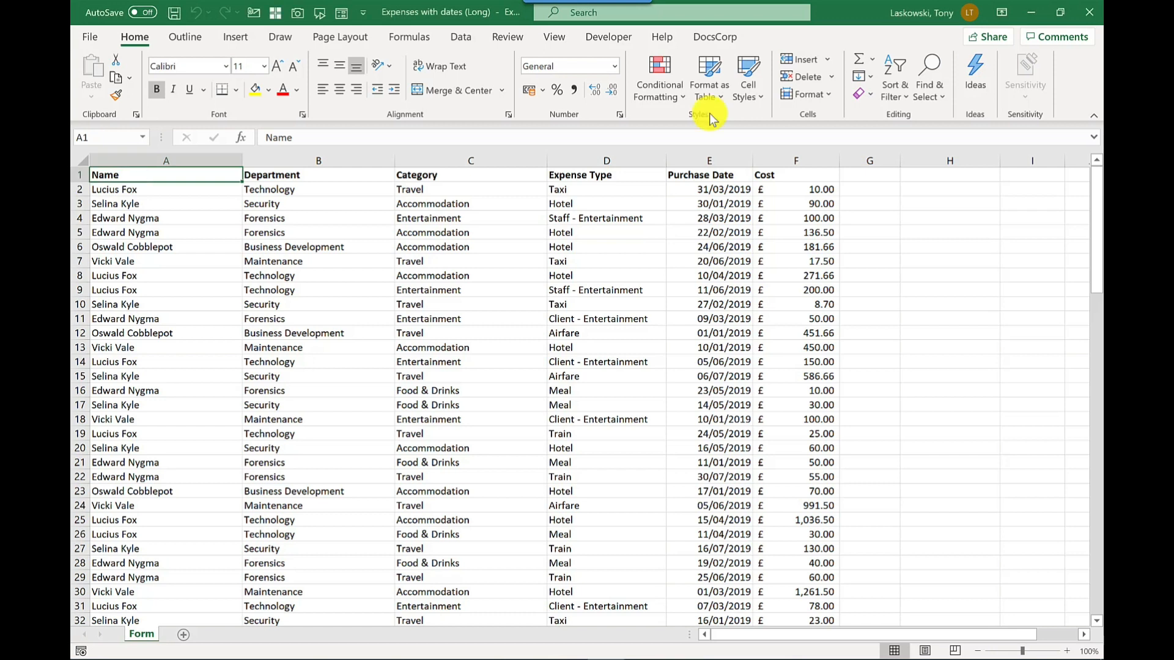
Step: Apply an orange Medium banded table style to the expense data, creating Table1
{"action": "left_click", "coordinate": [708, 77]}
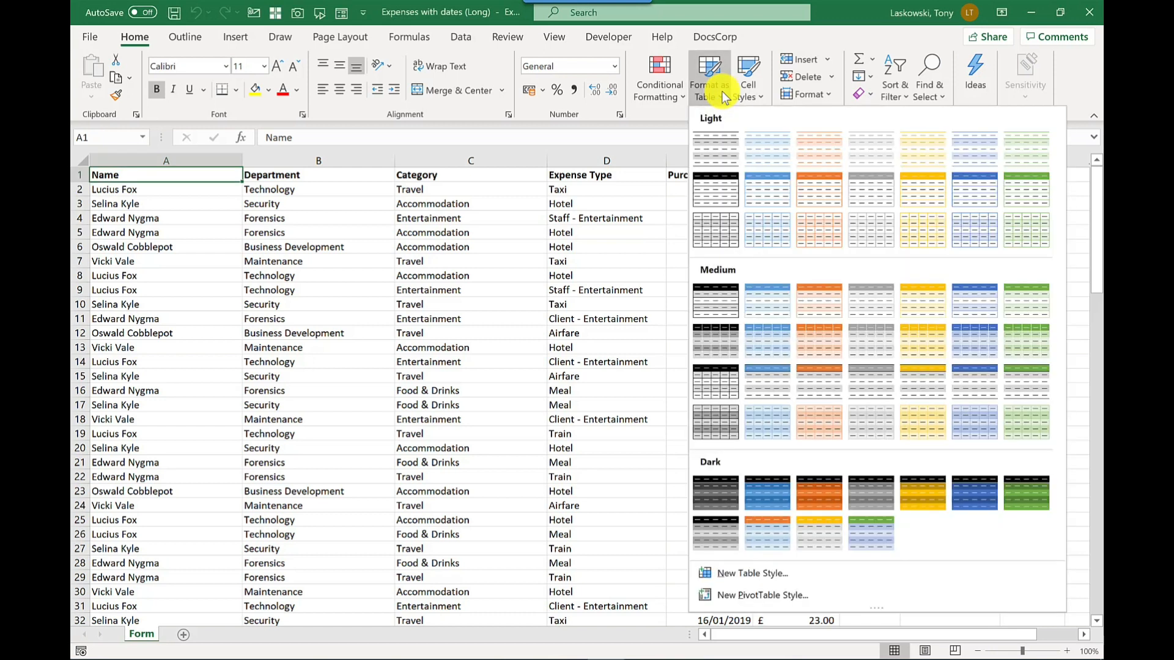
{"action": "mouse_move", "coordinate": [820, 307]}
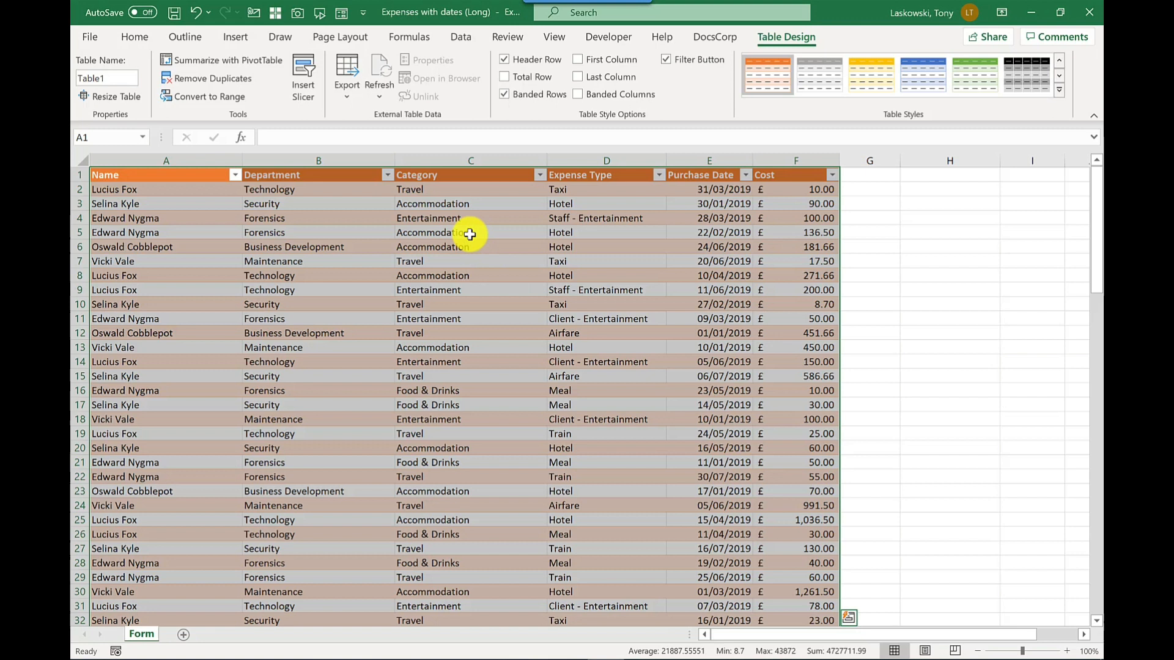
{"action": "left_click", "coordinate": [470, 232]}
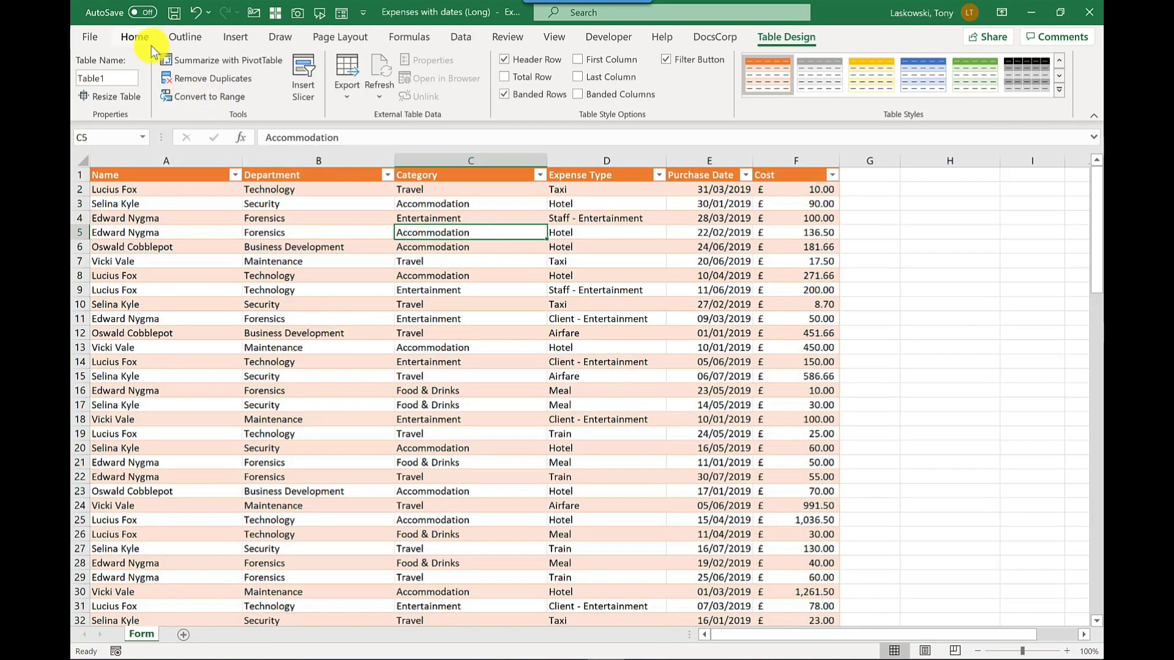
Step: Show the Ideas pane for the expense table and browse its suggested cost breakdowns and outlier charts
{"action": "left_click", "coordinate": [135, 37]}
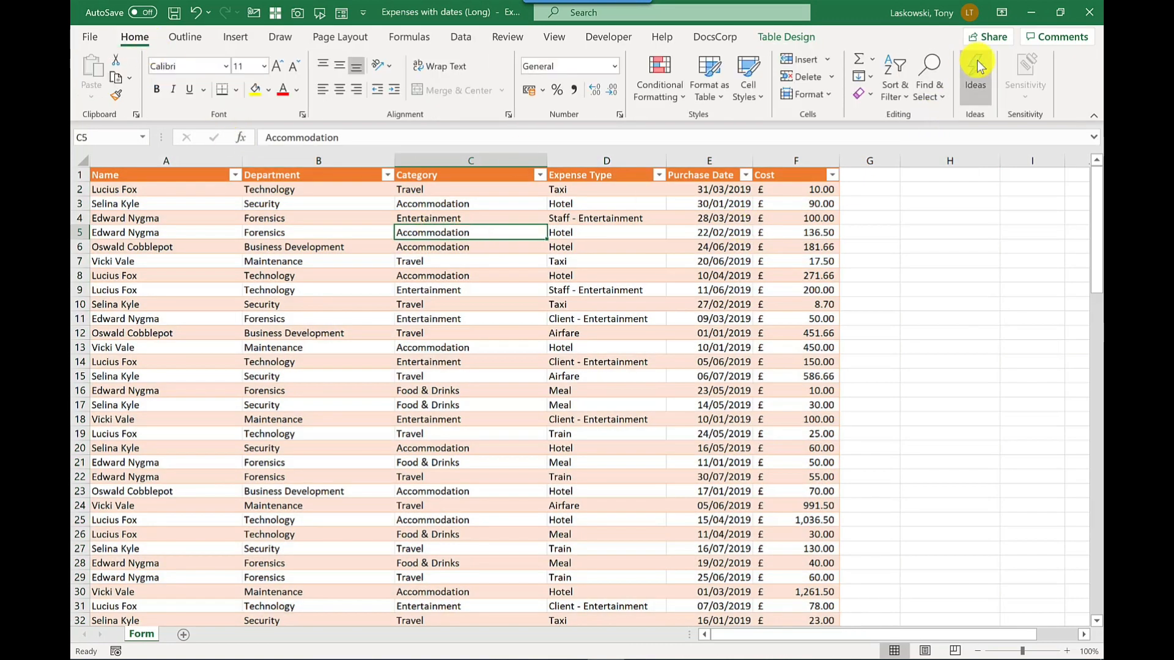
{"action": "left_click", "coordinate": [974, 71]}
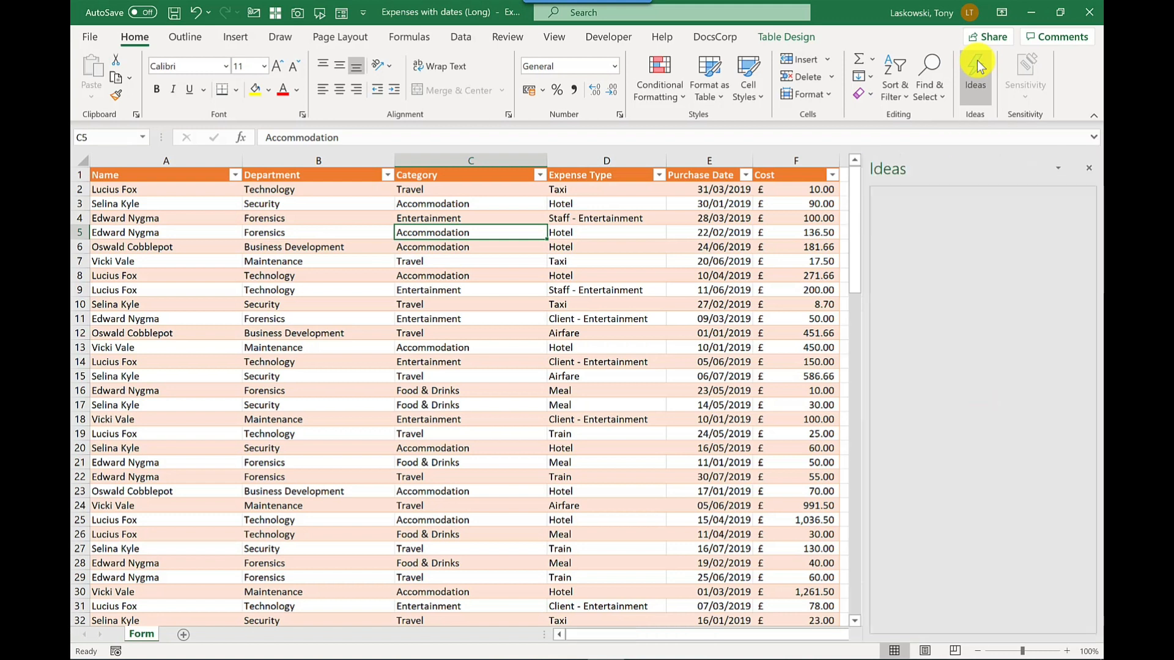
{"action": "left_click", "coordinate": [976, 71]}
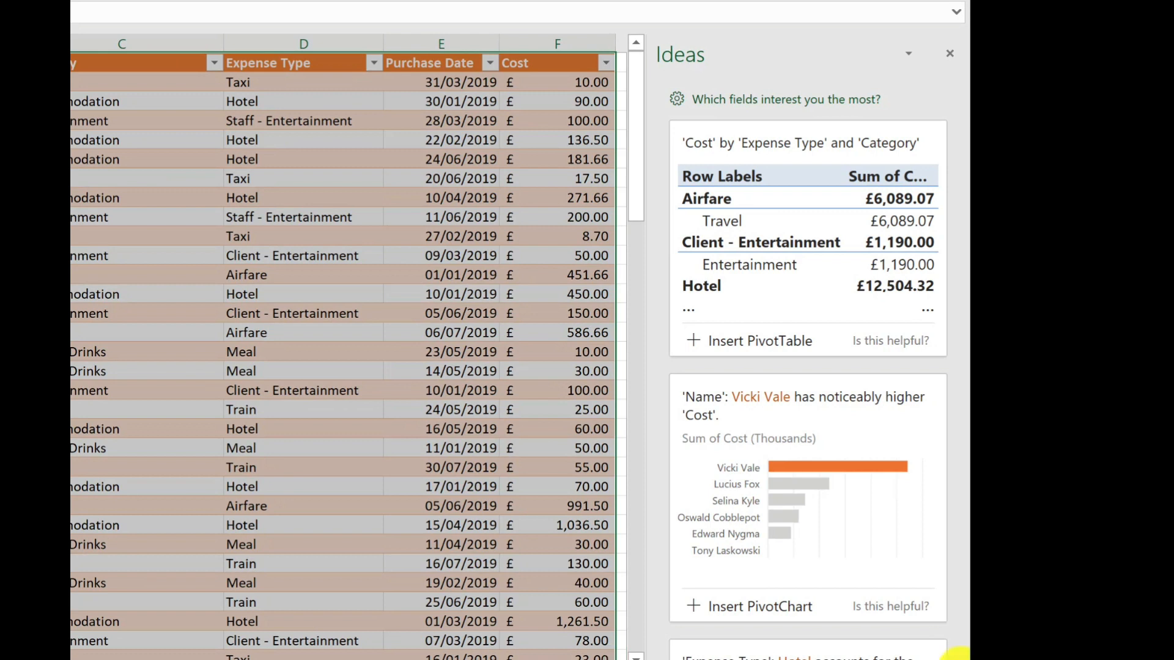
{"action": "scroll", "scroll_direction": "down", "scroll_amount": 3}
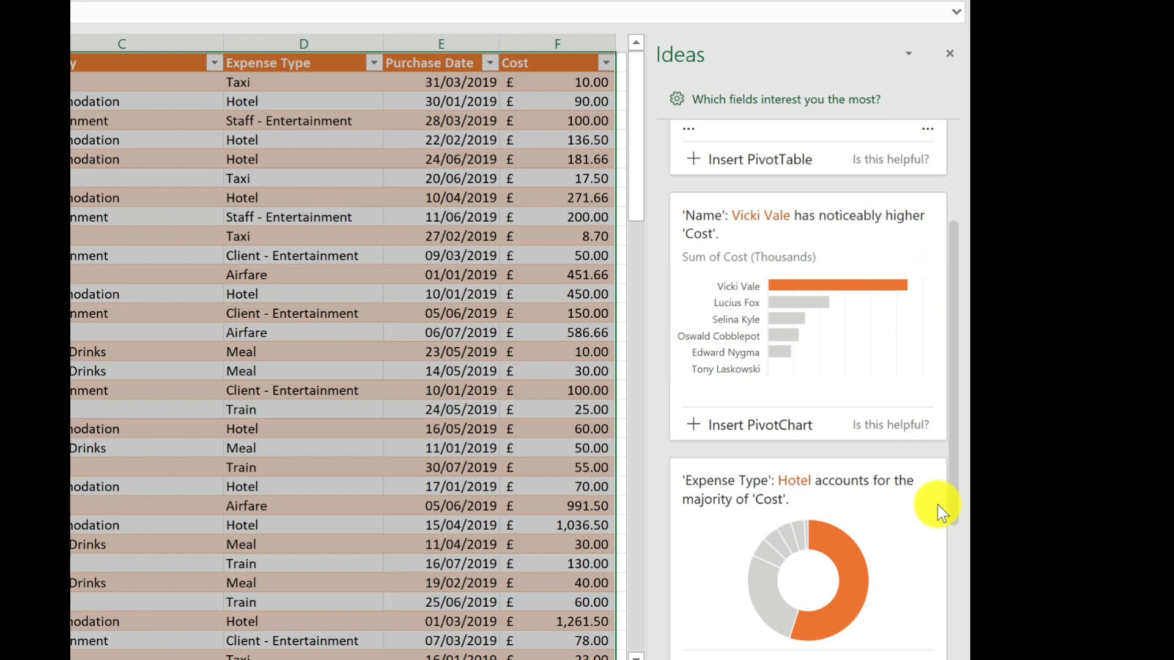
{"action": "scroll", "scroll_direction": "down", "scroll_amount": 3}
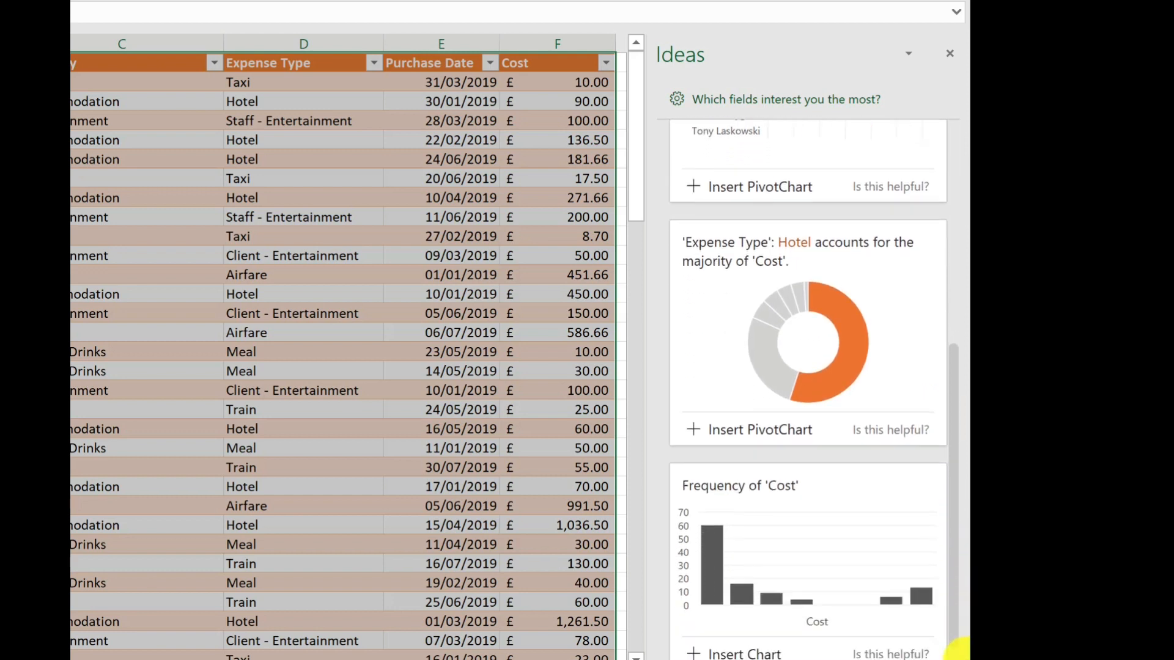
{"action": "scroll", "scroll_direction": "down", "scroll_amount": 3}
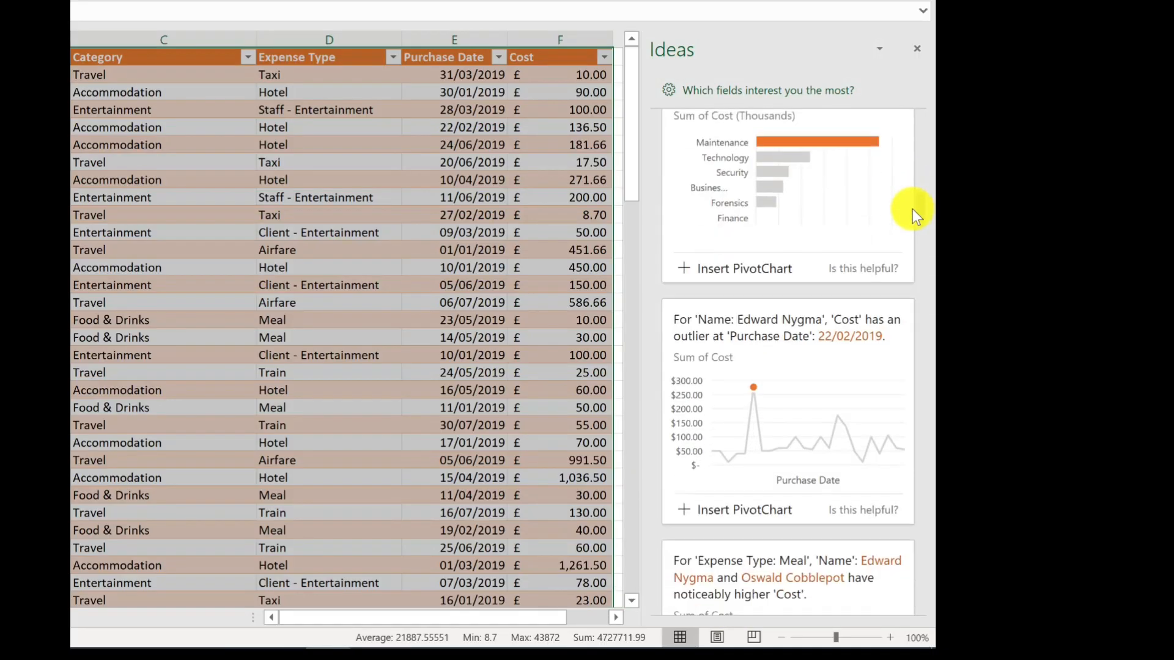
{"action": "scroll", "scroll_direction": "down", "scroll_amount": 3}
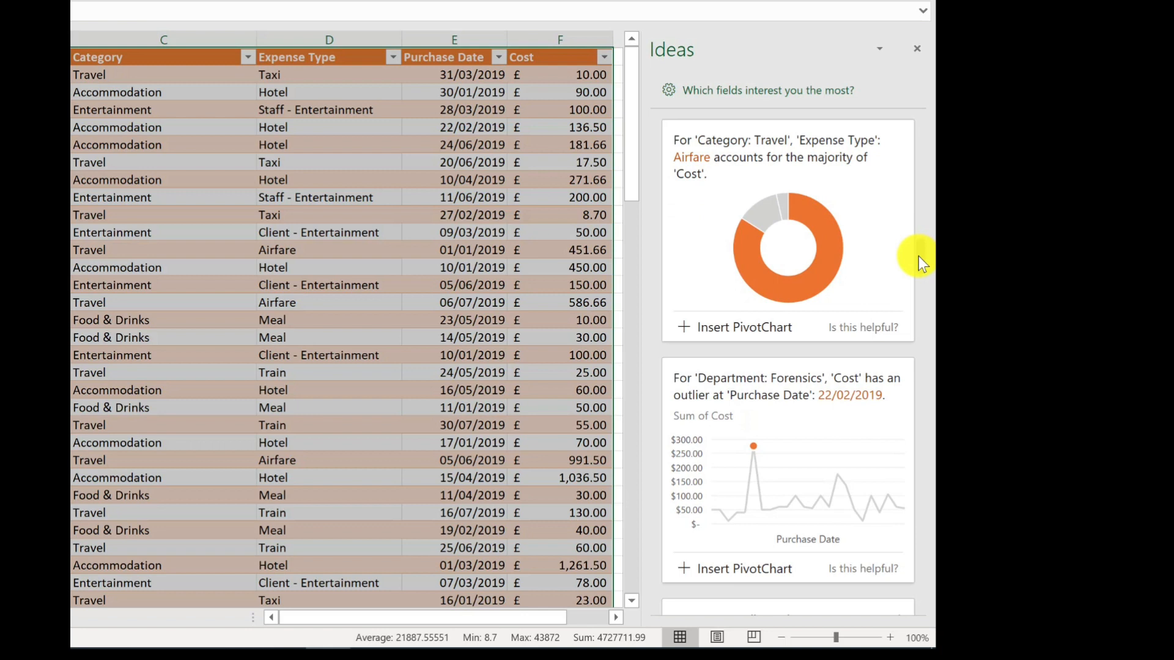
{"action": "scroll", "scroll_direction": "up", "scroll_amount": 3}
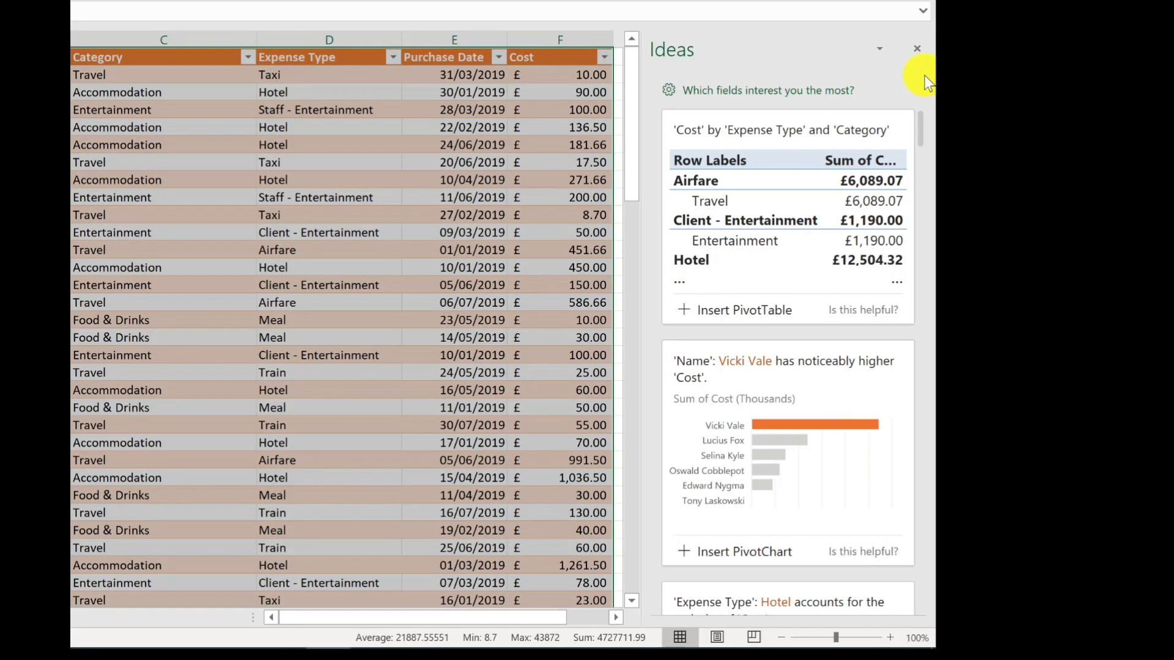
{"action": "mouse_move", "coordinate": [741, 89]}
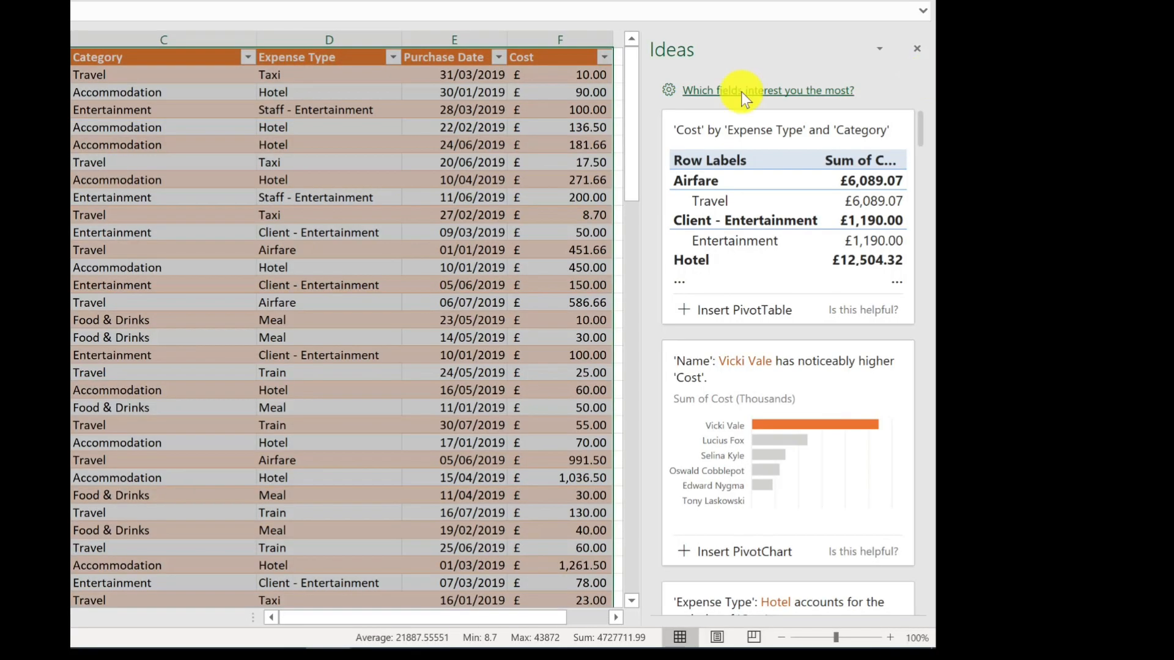
Step: Restrict Ideas to the Department and Cost fields and update the suggestions
{"action": "left_click", "coordinate": [768, 90]}
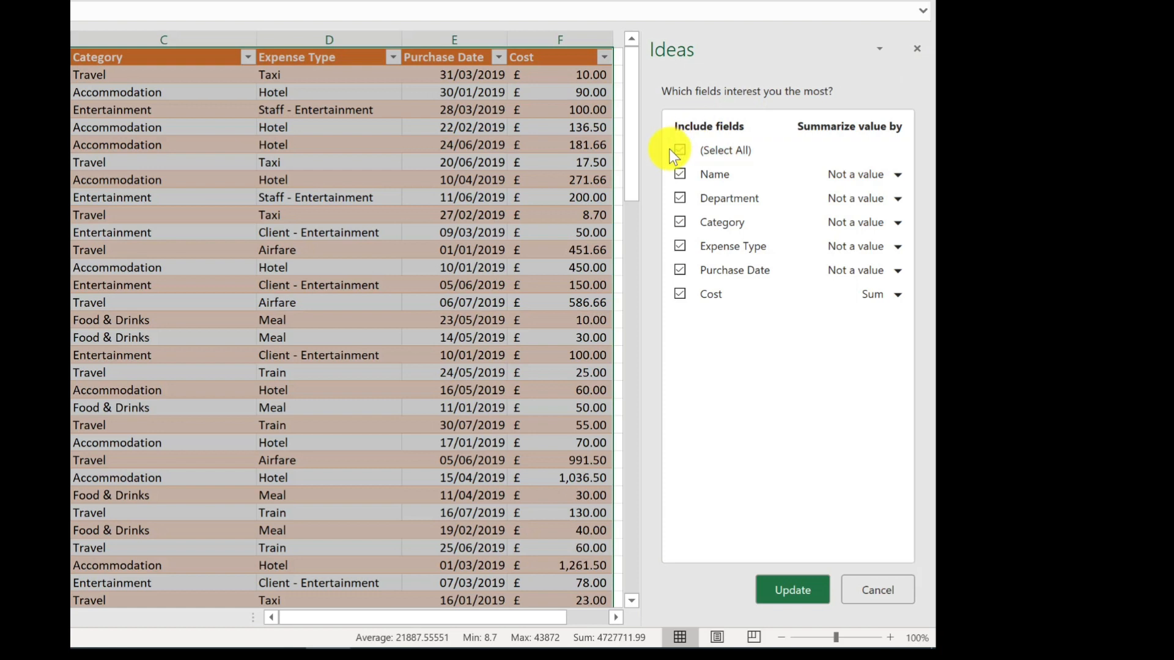
{"action": "left_click", "coordinate": [678, 150]}
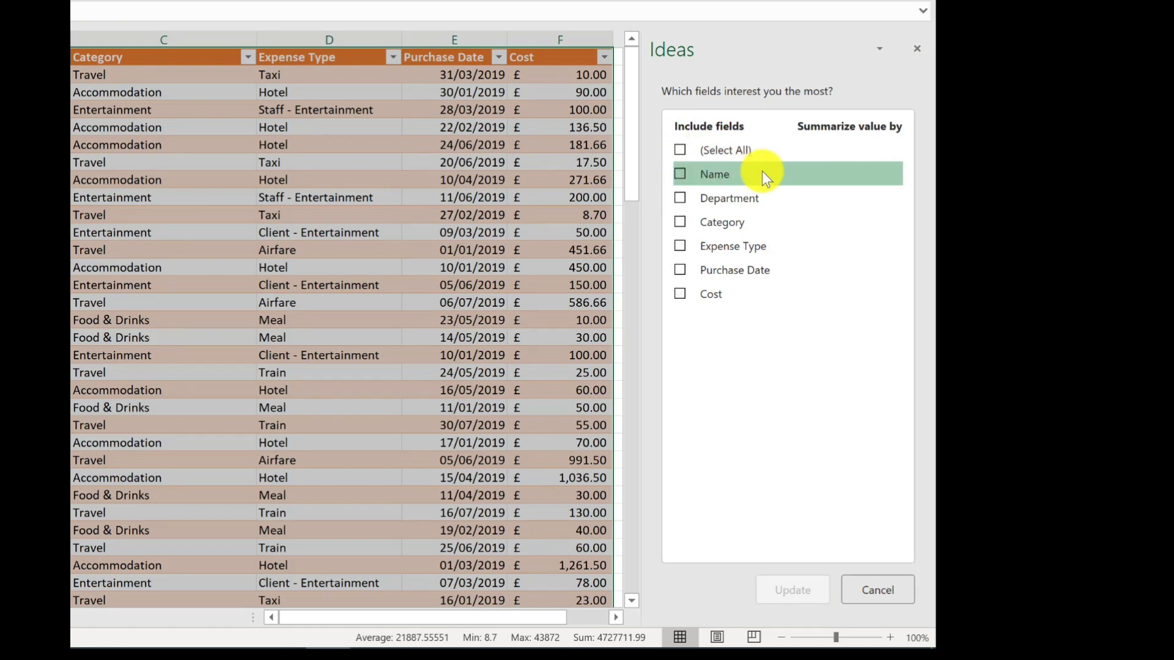
{"action": "left_click", "coordinate": [680, 198]}
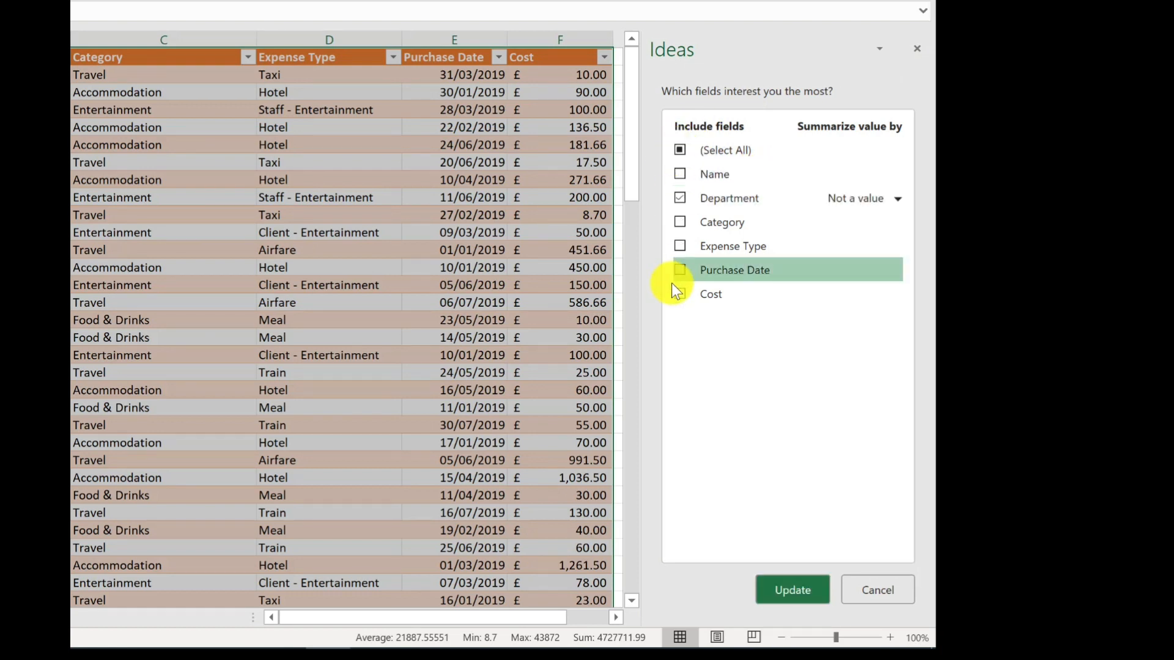
{"action": "mouse_move", "coordinate": [681, 294]}
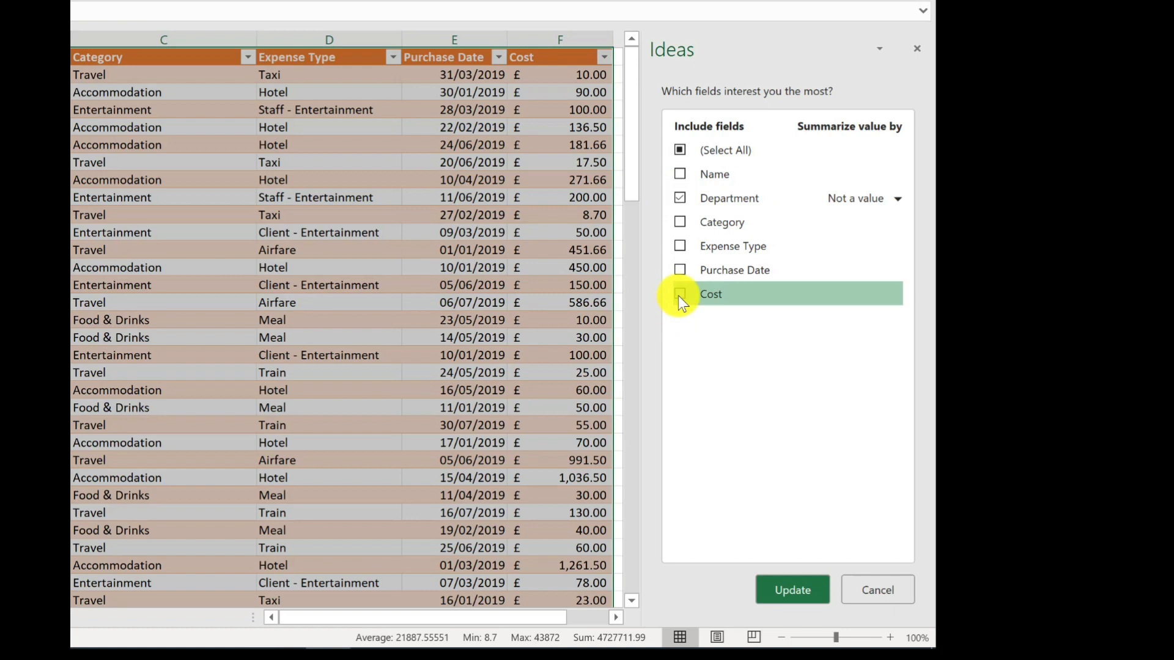
{"action": "left_click", "coordinate": [680, 294]}
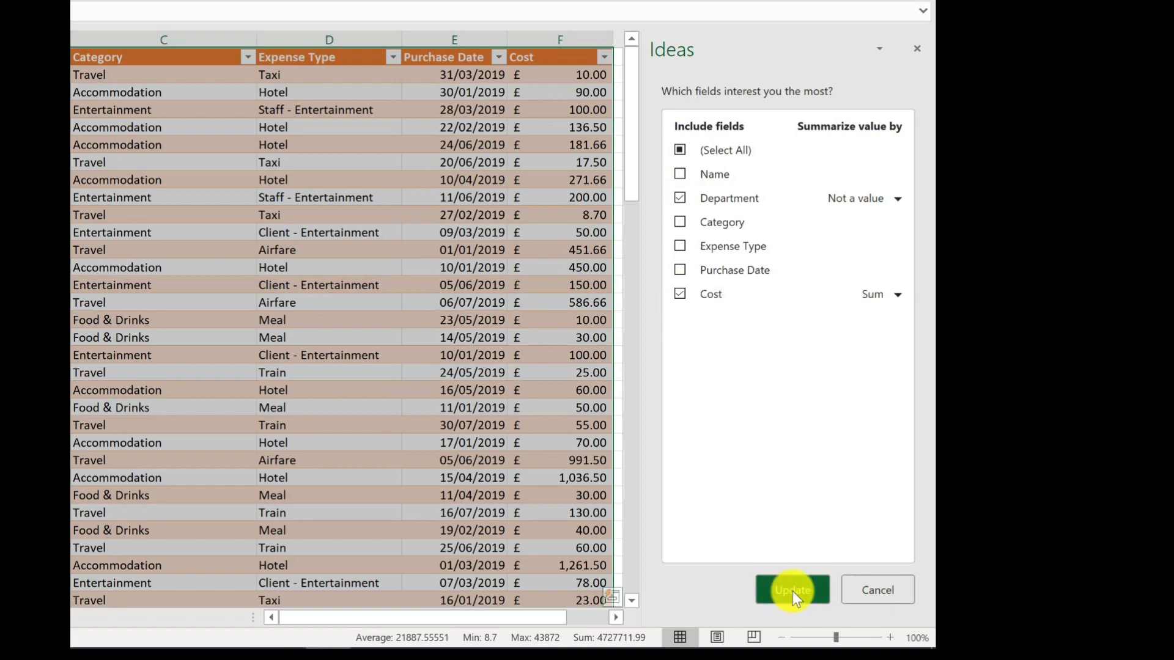
{"action": "left_click", "coordinate": [792, 590]}
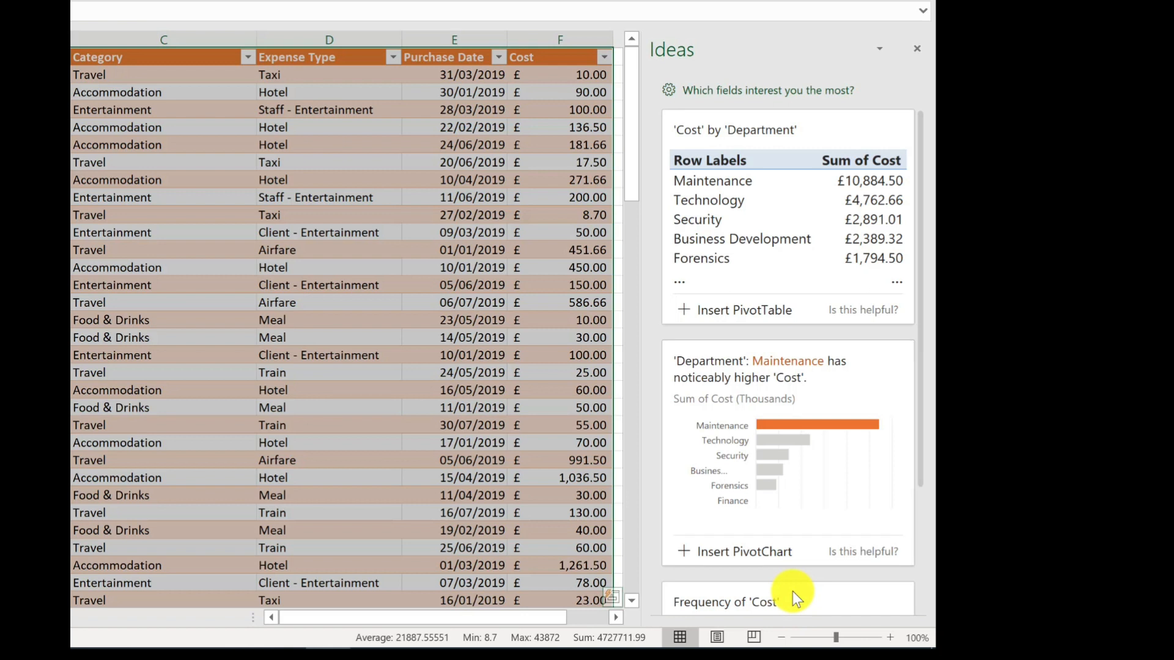
{"action": "mouse_move", "coordinate": [505, 557]}
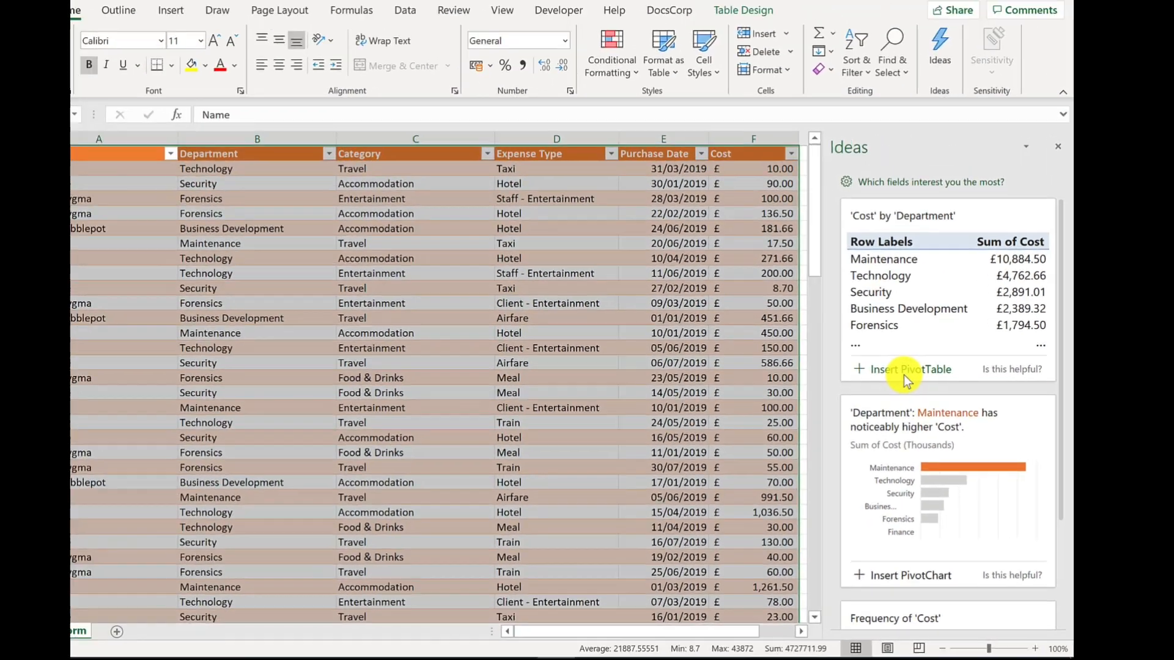
Step: Insert the Cost by Department suggestion as a pivot table on new sheet Idea1, totalling £22,741.99
{"action": "left_click", "coordinate": [909, 370]}
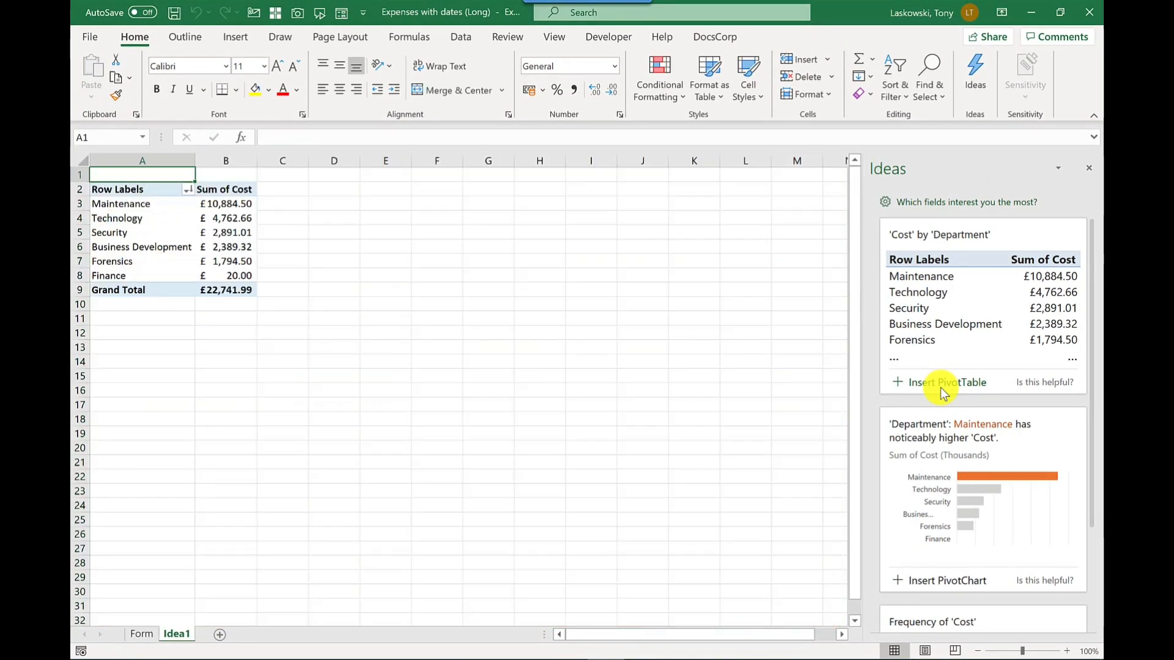
{"action": "mouse_move", "coordinate": [171, 222]}
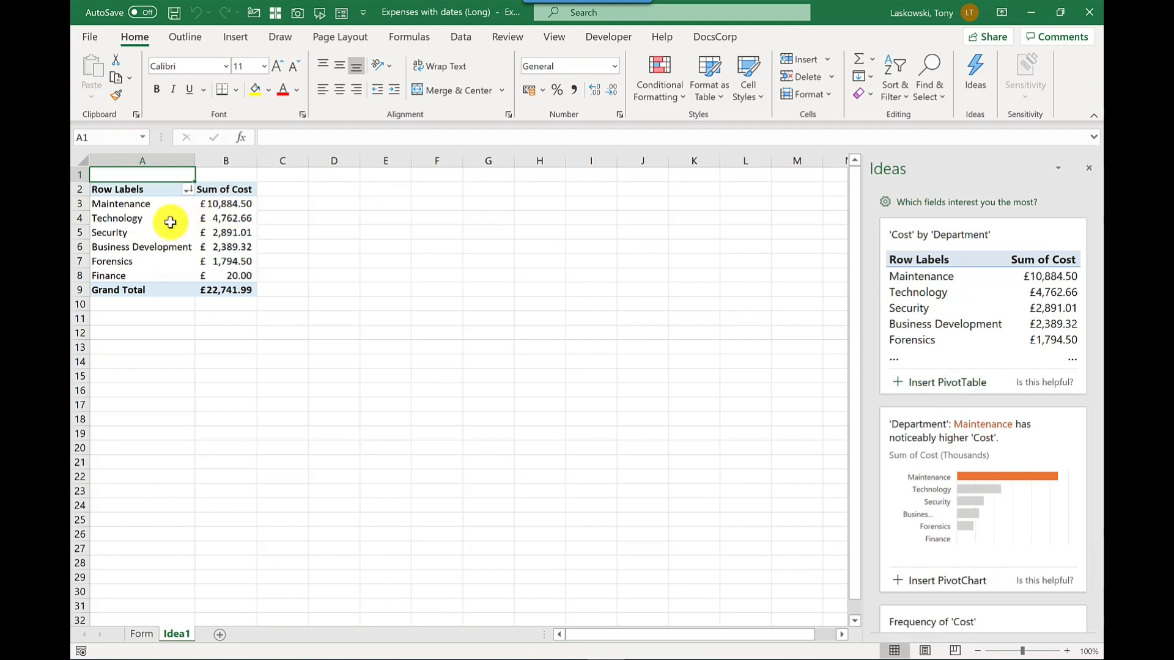
{"action": "left_click", "coordinate": [118, 217]}
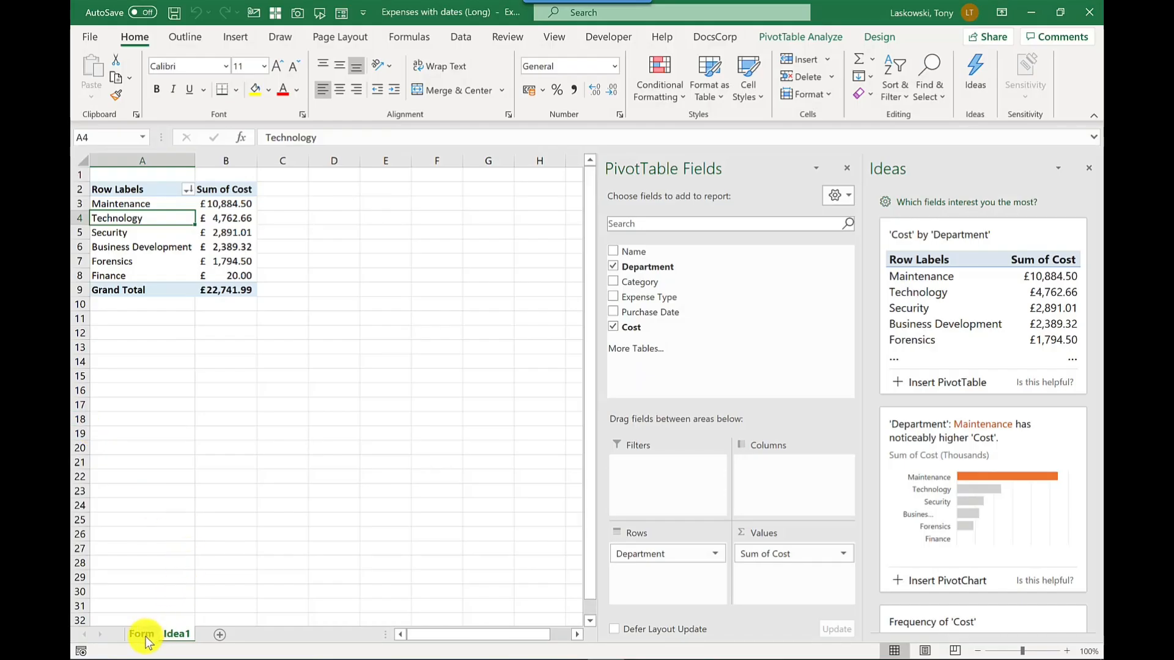
Step: Insert the Maintenance higher-cost suggestion as a pivot chart on new sheet Idea2, then return to the Form sheet
{"action": "left_click", "coordinate": [142, 635]}
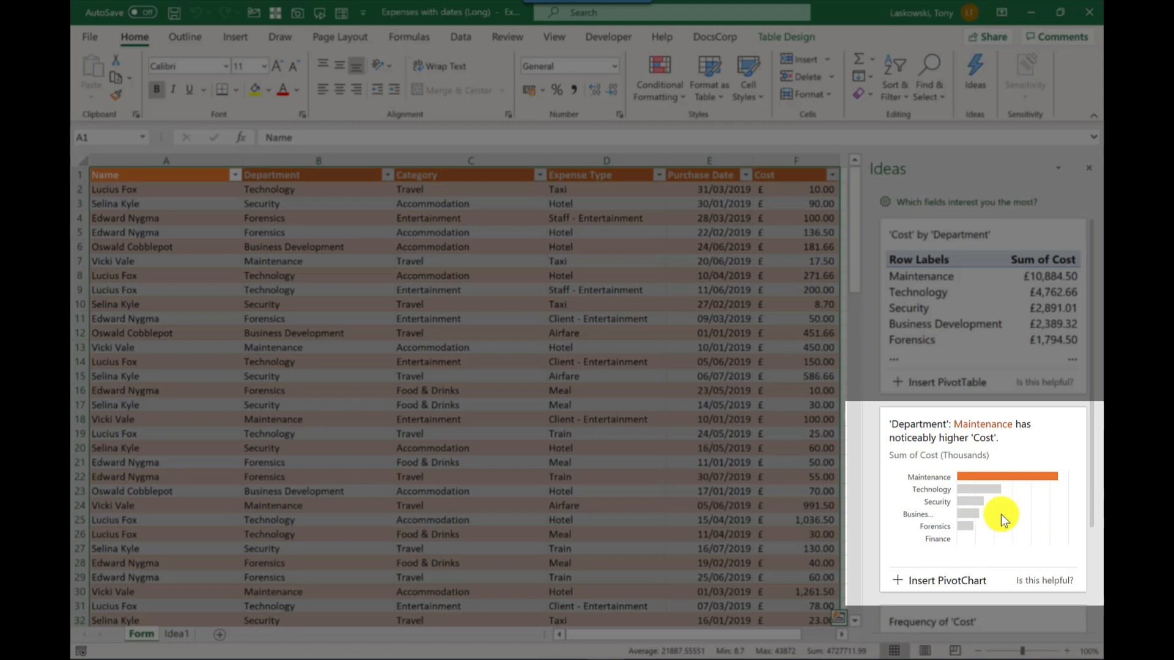
{"action": "mouse_move", "coordinate": [963, 563]}
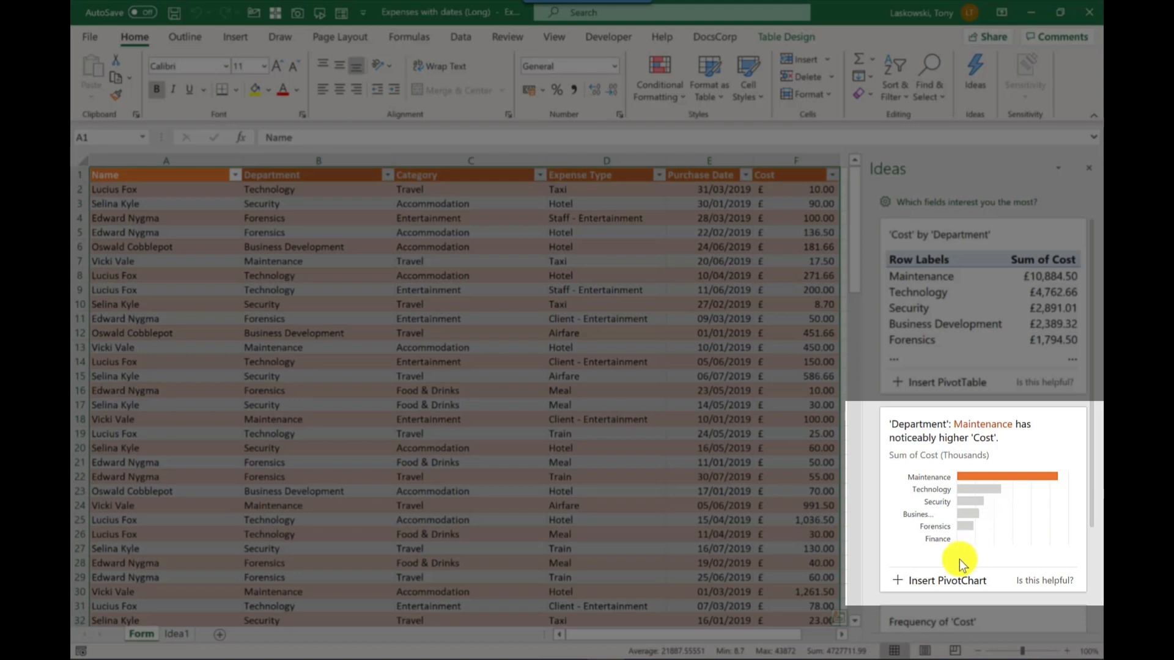
{"action": "left_click", "coordinate": [946, 579]}
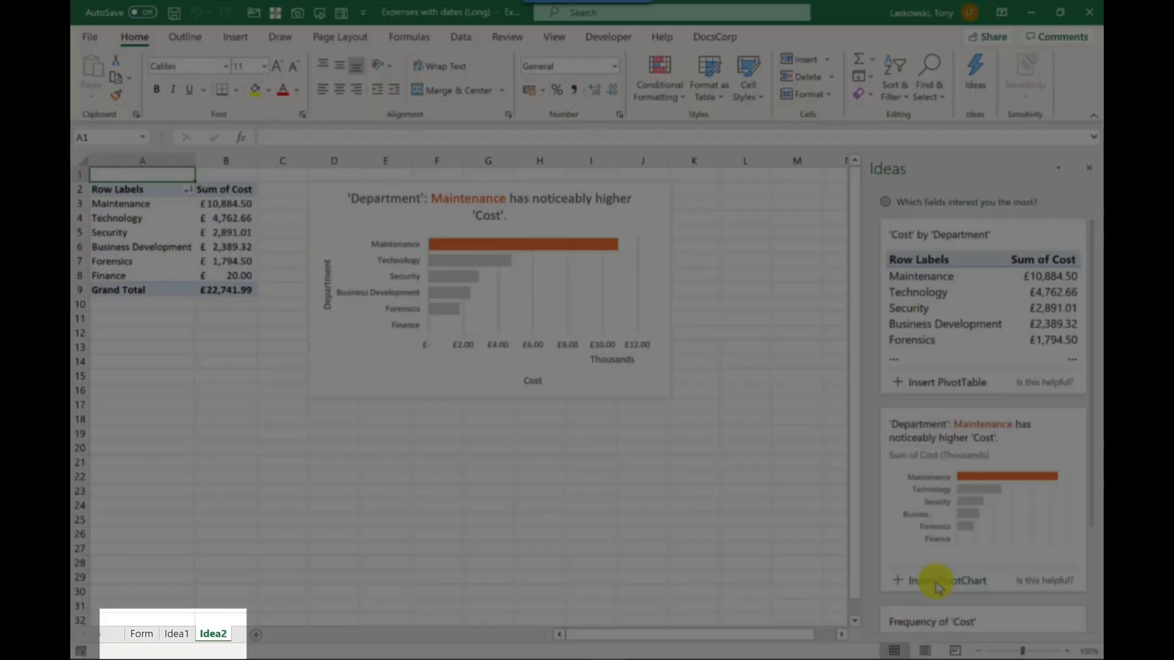
{"action": "left_click", "coordinate": [176, 634]}
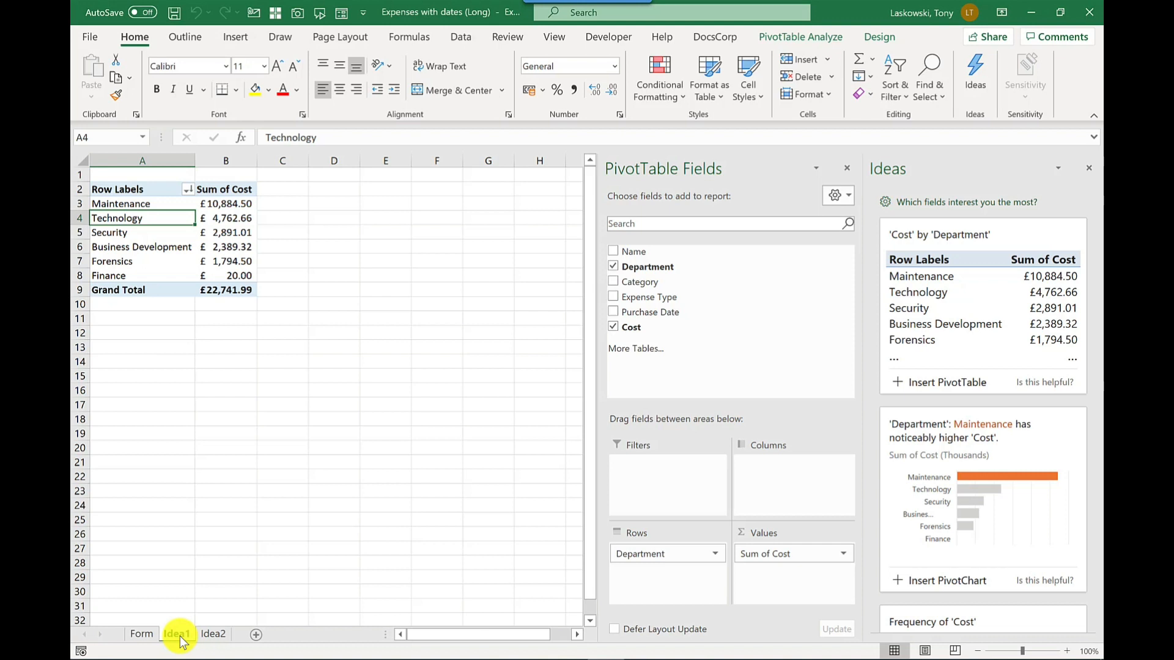
{"action": "left_click", "coordinate": [140, 634]}
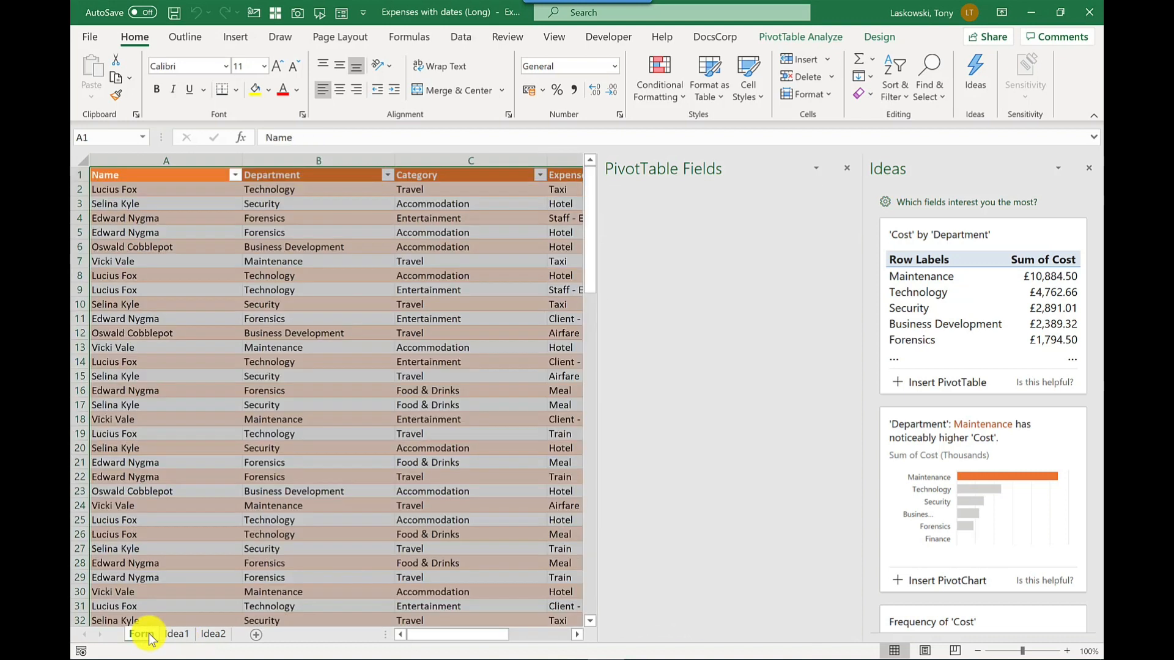